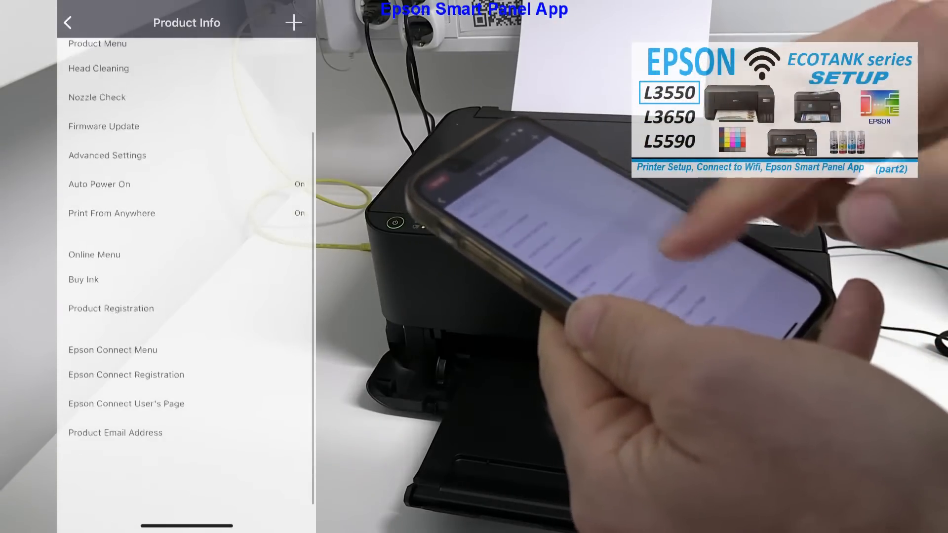
Leave Smart Panel's Product Info screen to reach the iPhone Settings home screen
click(68, 21)
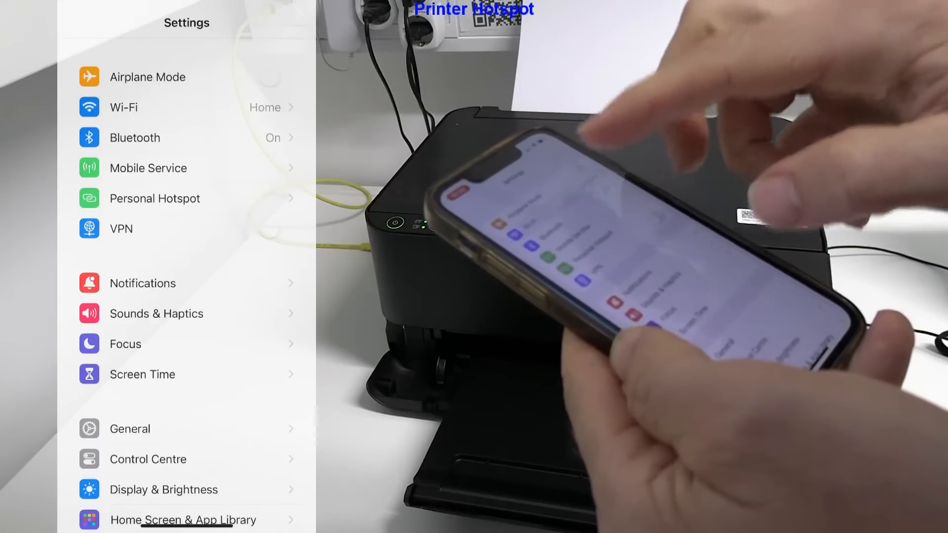
Check the Wi-Fi list for the DIRECT-3C-EPSON network, then return to L3550 Series info
click(123, 108)
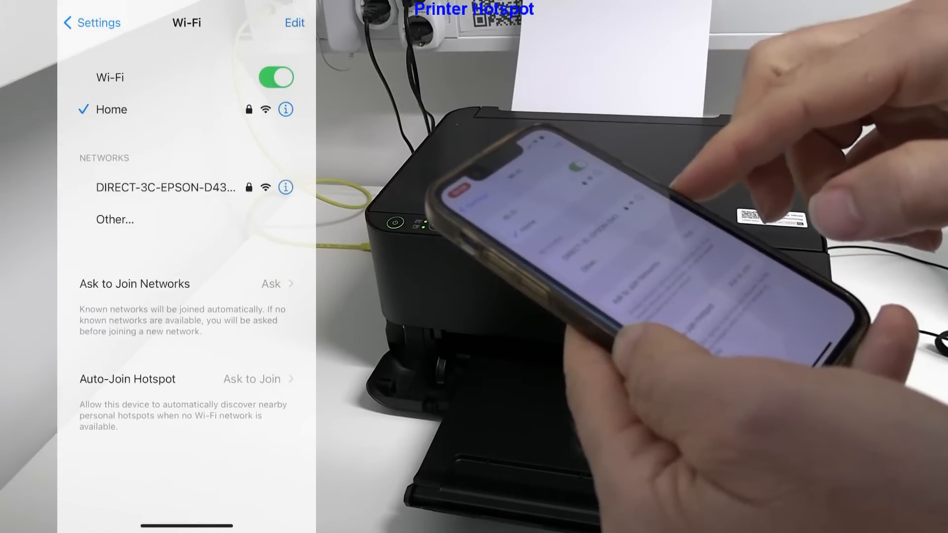
click(167, 186)
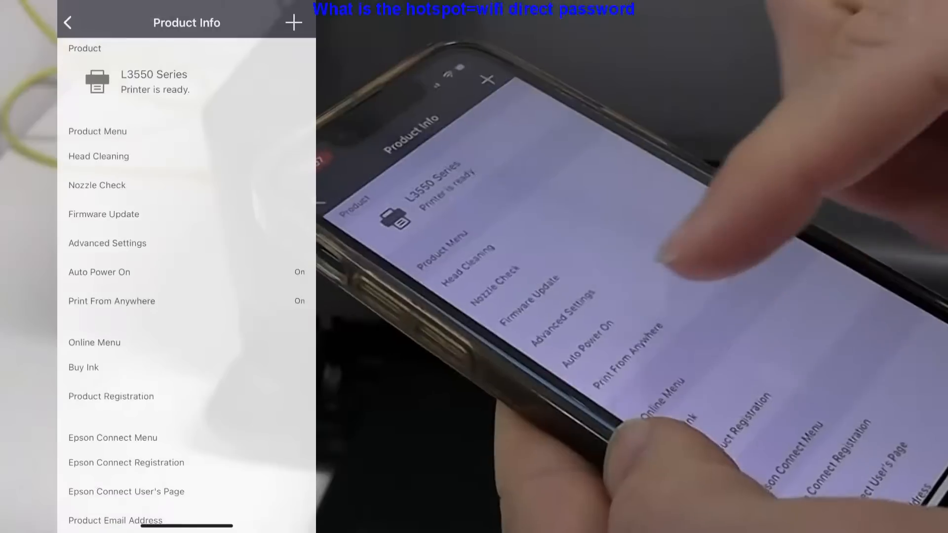
Open Advanced Settings and confirm the connection prompt to load the L3550 web page
click(108, 243)
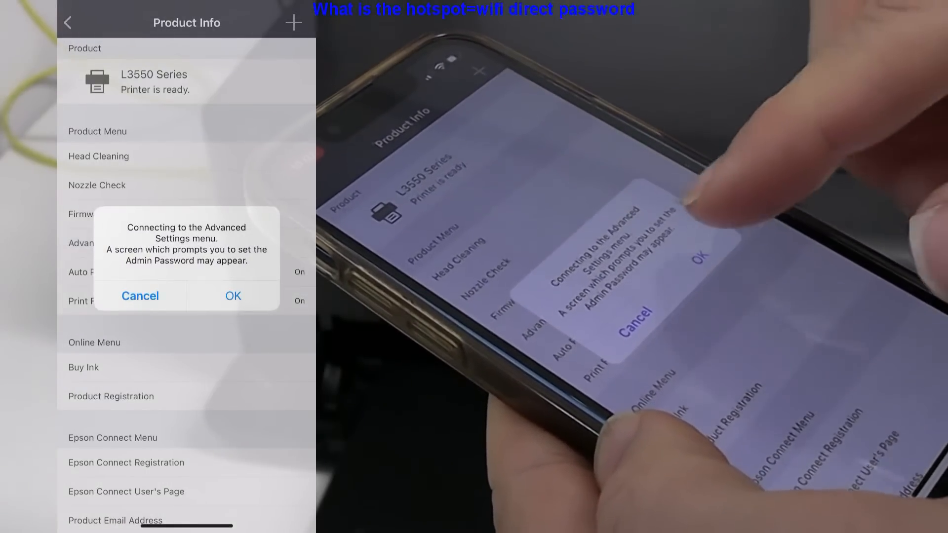
click(232, 296)
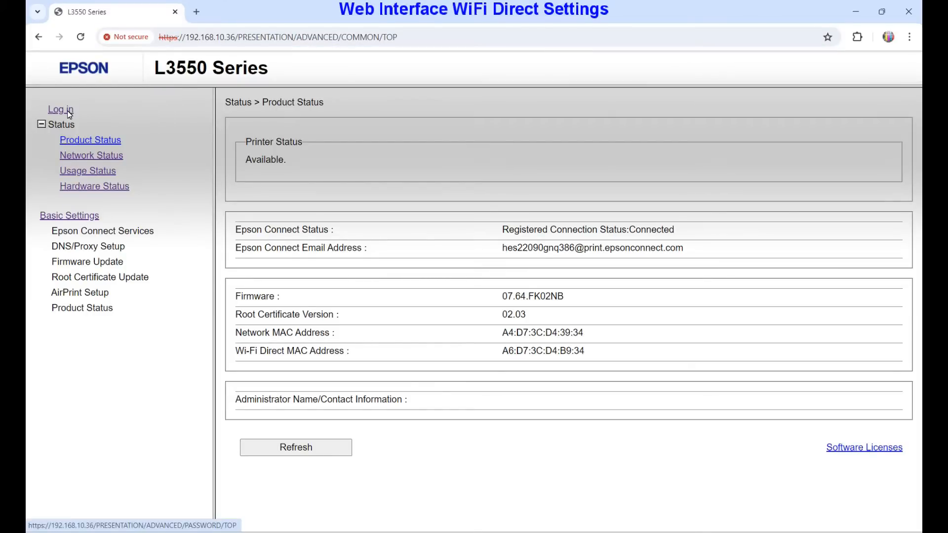
Log in to Web Config as administrator using the serial-number password
click(60, 110)
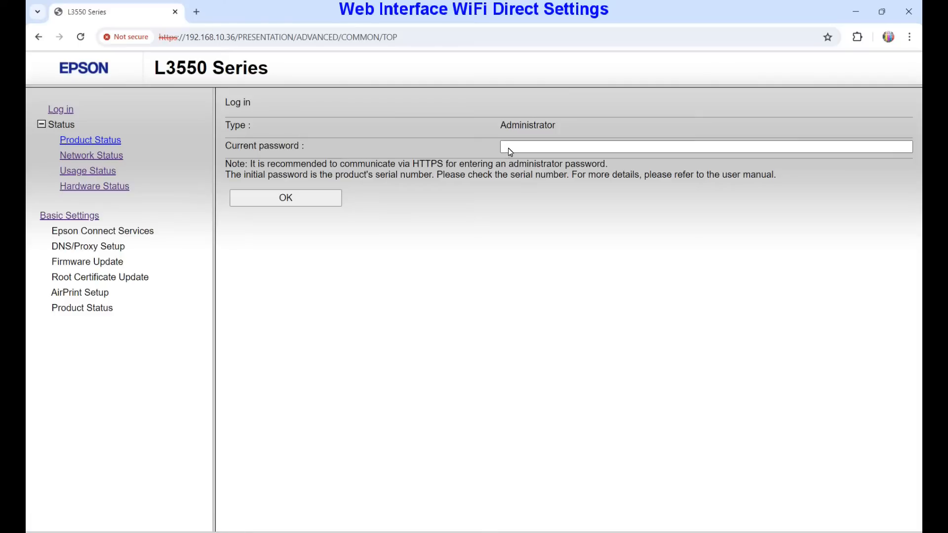
click(701, 146)
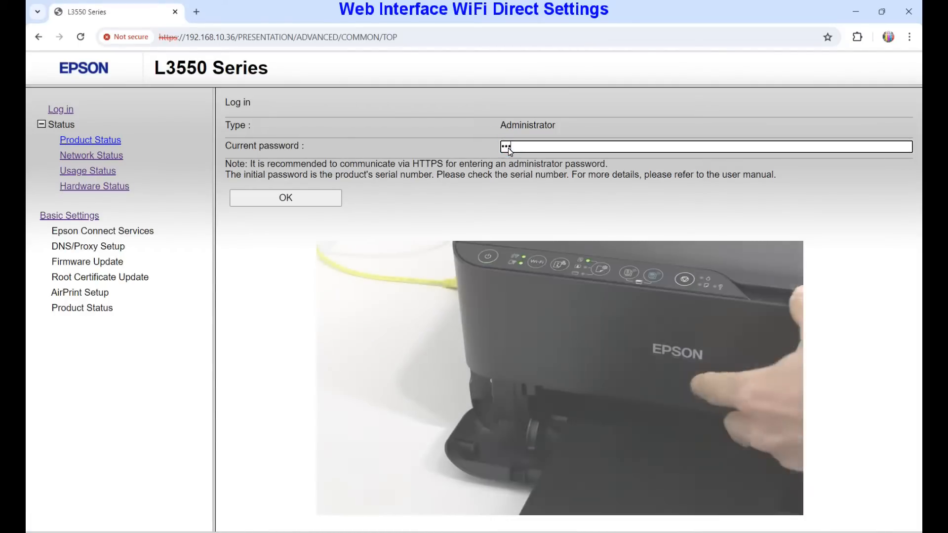
text(••••••)
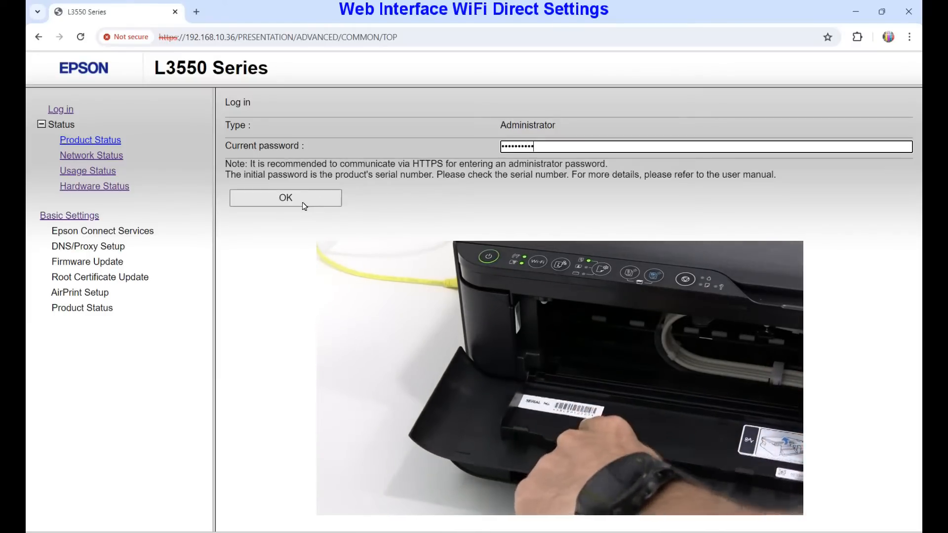
click(285, 198)
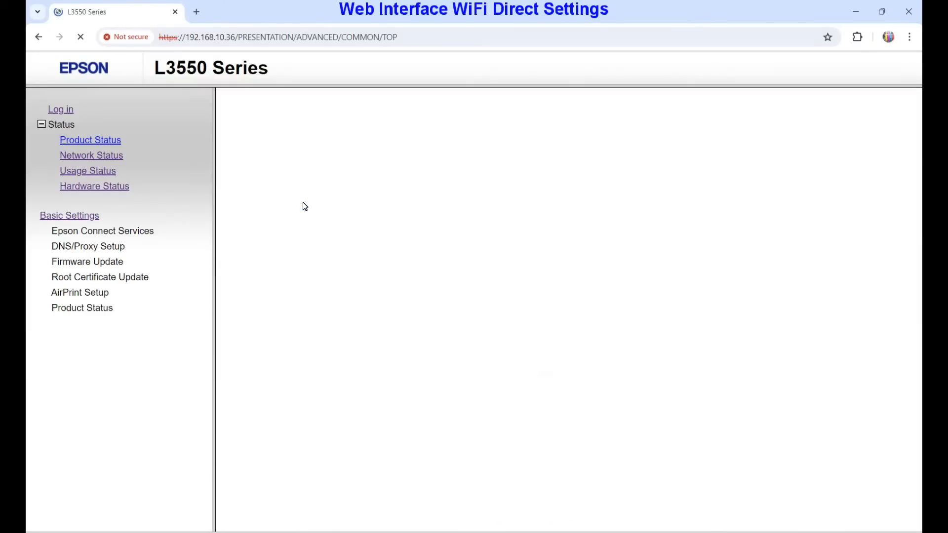
click(90, 139)
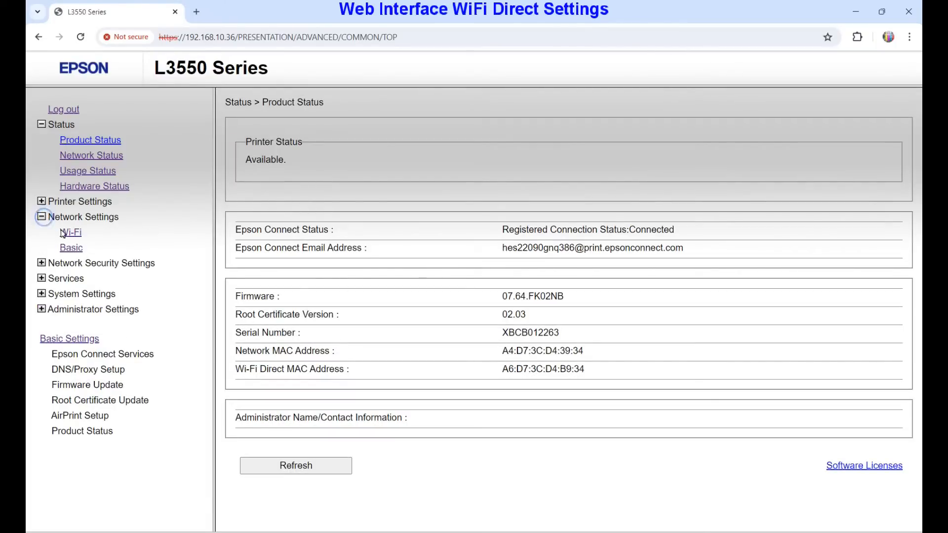
Review Wi-Fi Direct details (DIRECT-3C-EPSON-D43934, WPA2-PSK(AES)) and reach its service settings page
click(70, 232)
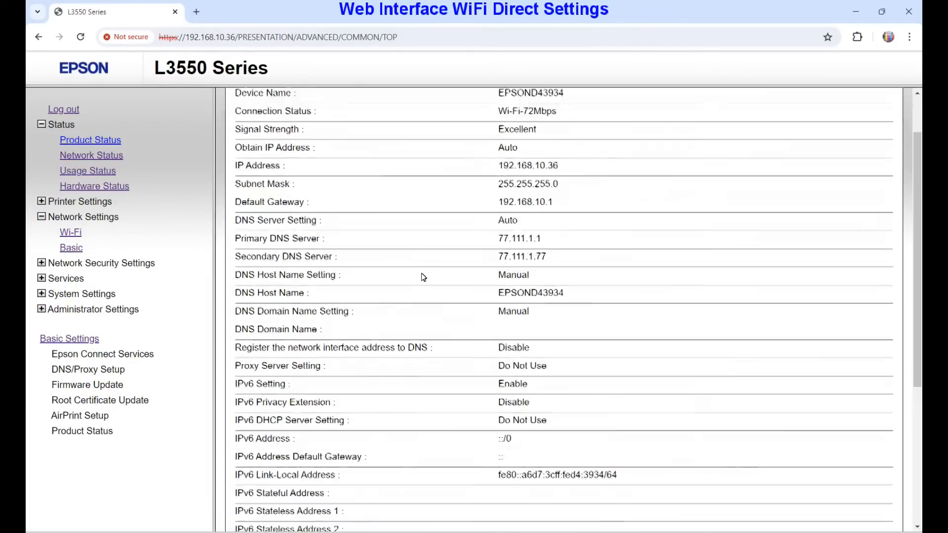
click(322, 127)
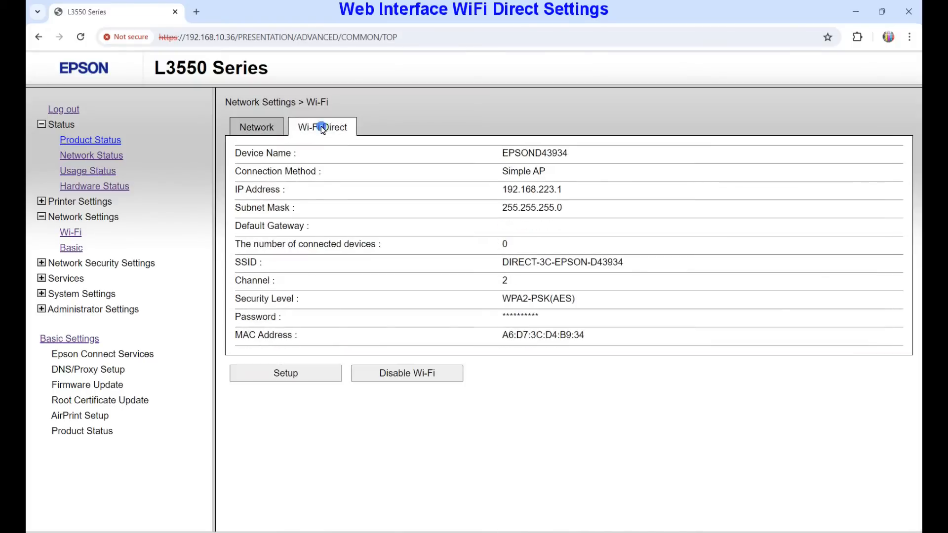
double_click(519, 316)
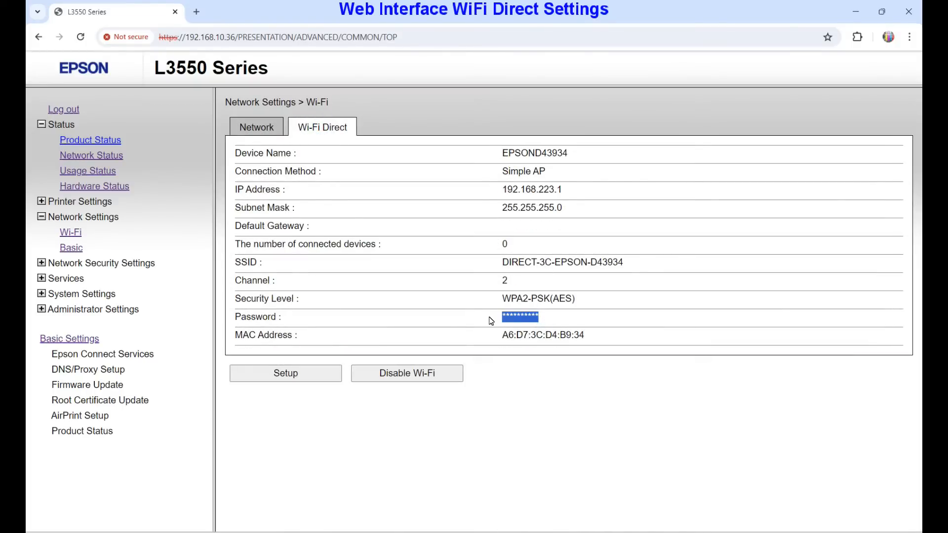
mouse_move(128, 277)
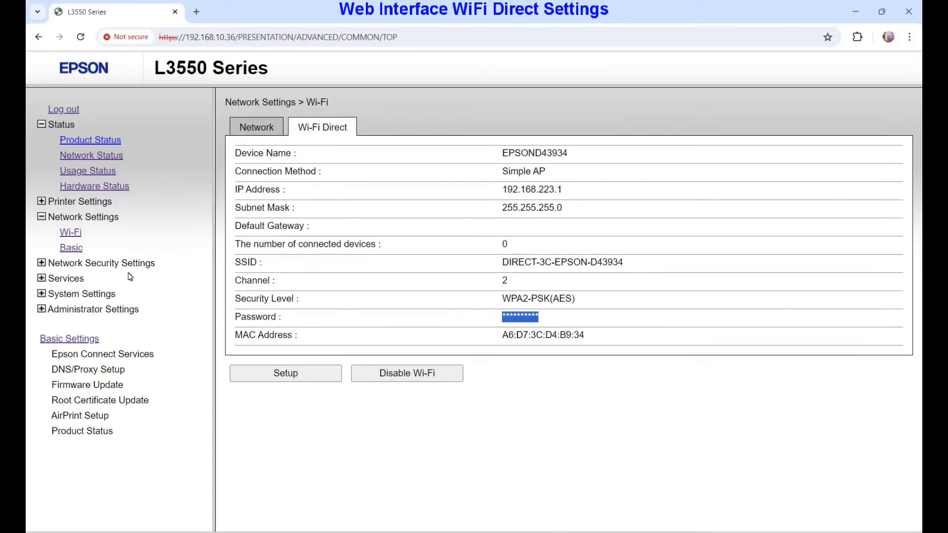
click(40, 278)
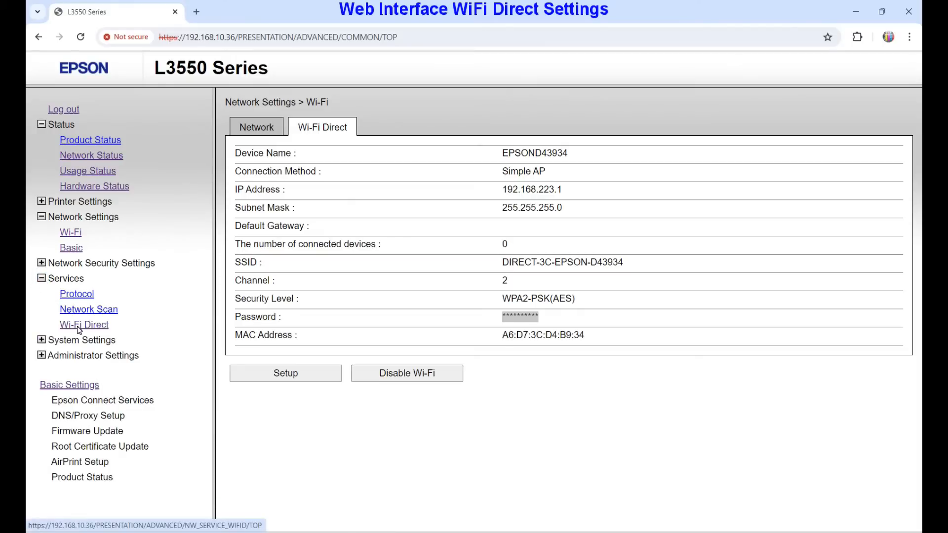
click(285, 374)
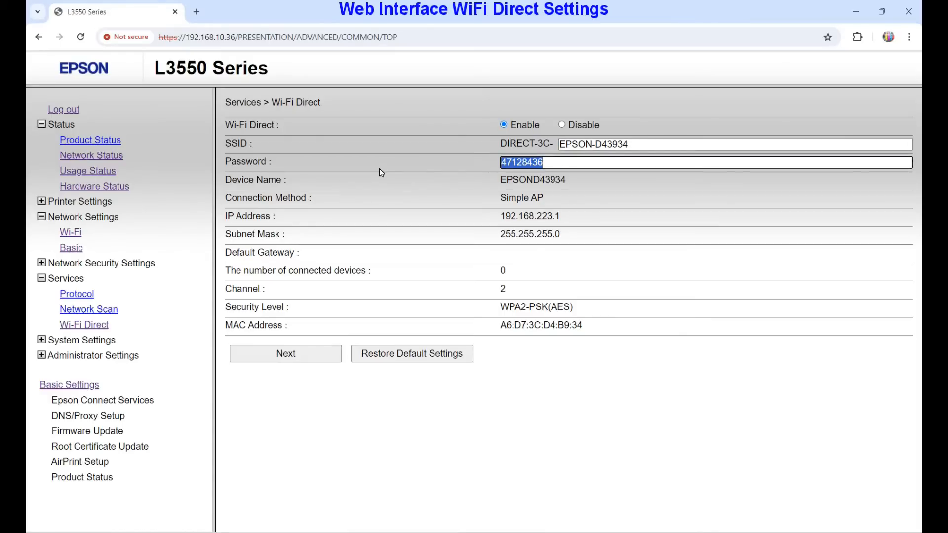
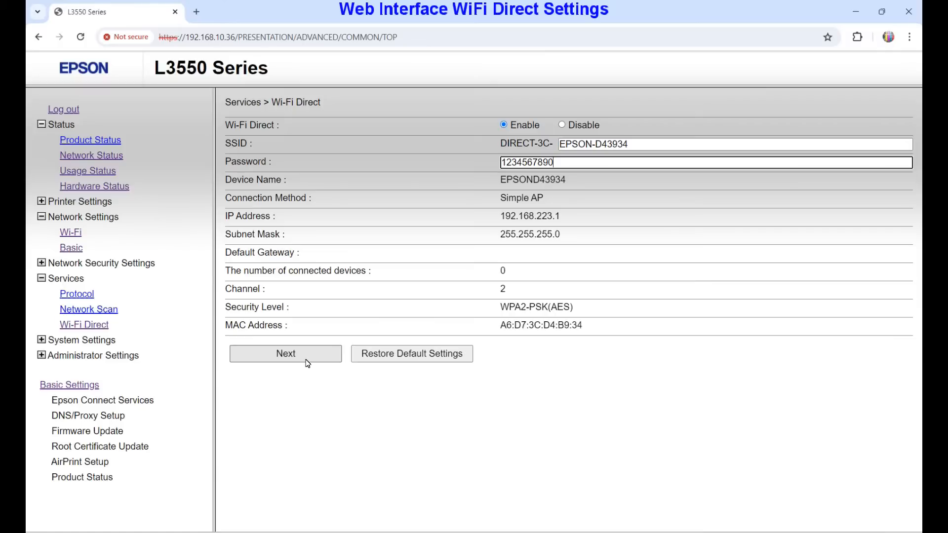
click(285, 354)
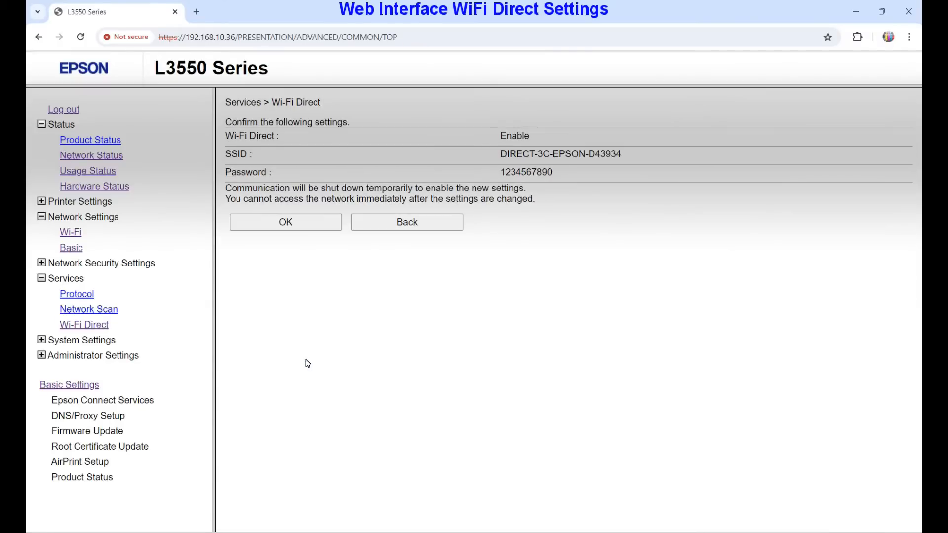
mouse_move(285, 222)
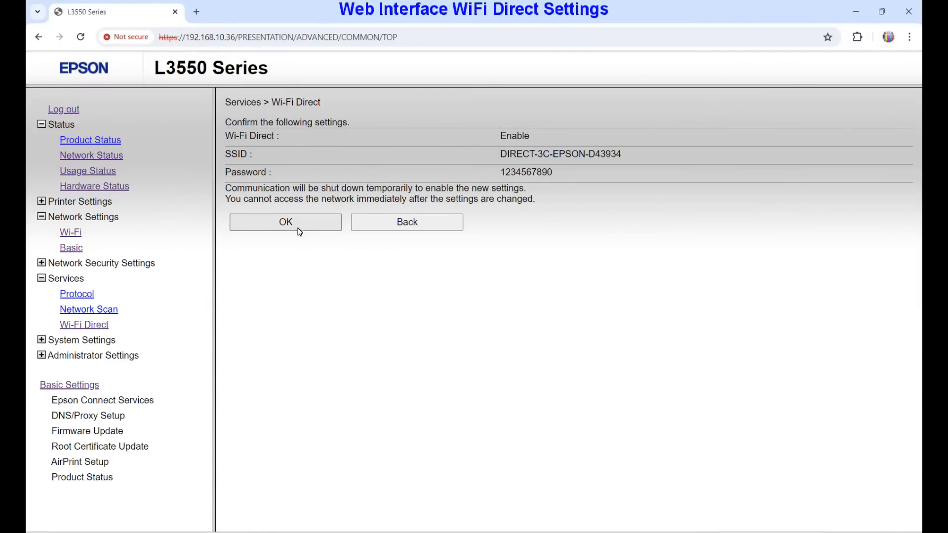
click(285, 222)
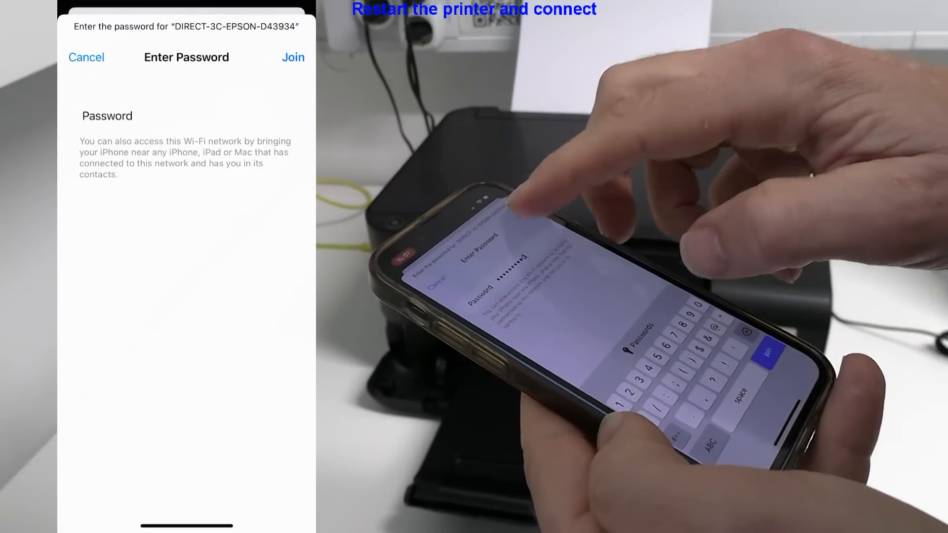
Join DIRECT-3C-EPSON-D43934 on the iPhone using the new password
click(770, 354)
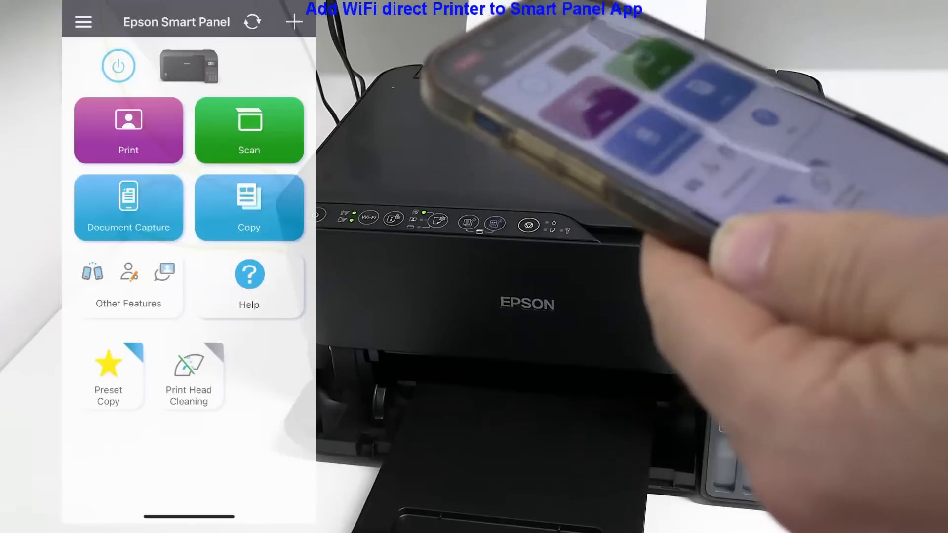
Add the L3550 Series as an existing Wi-Fi printer and check its Product Info
click(295, 22)
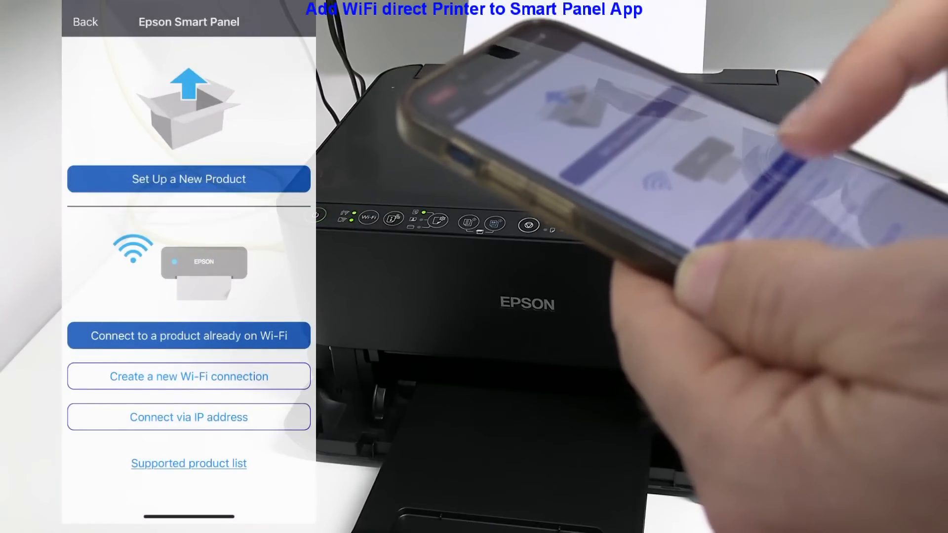
click(188, 336)
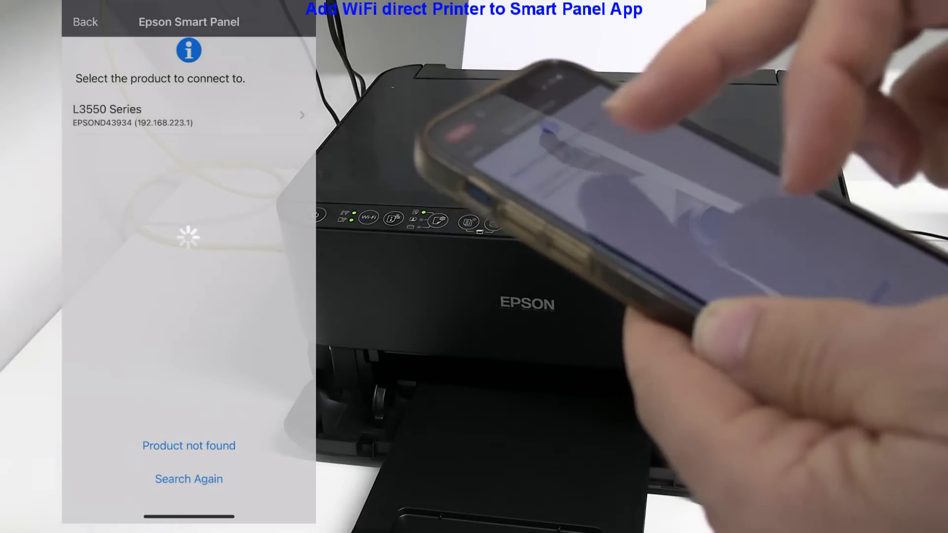
click(181, 115)
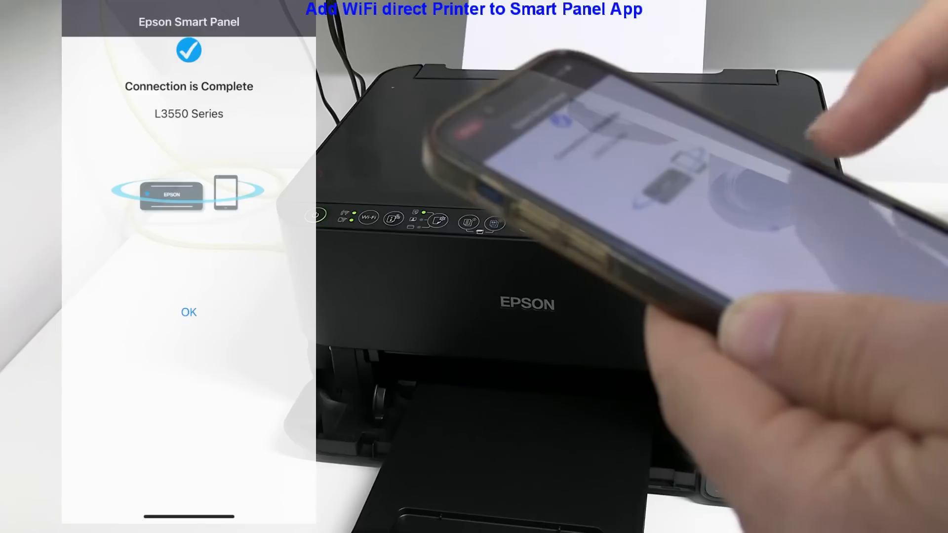
click(189, 312)
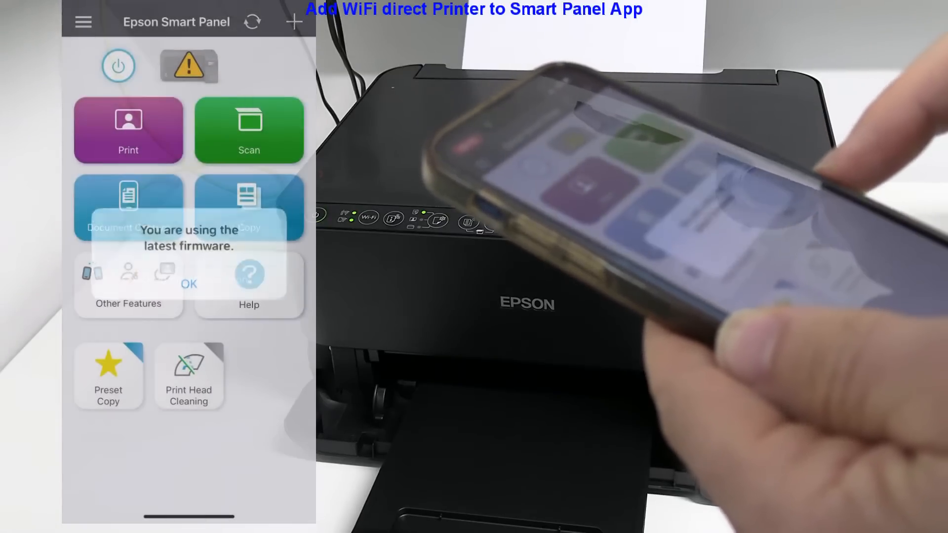
click(188, 284)
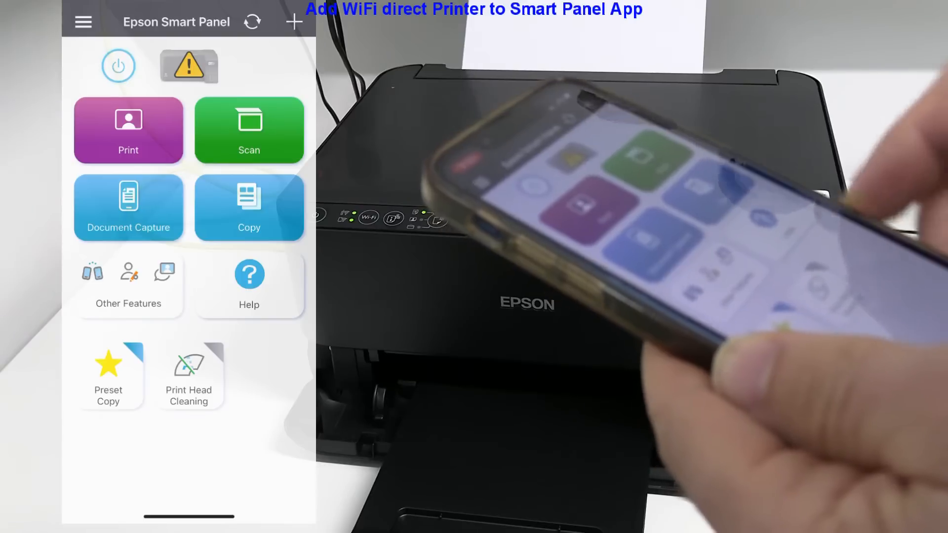
click(188, 65)
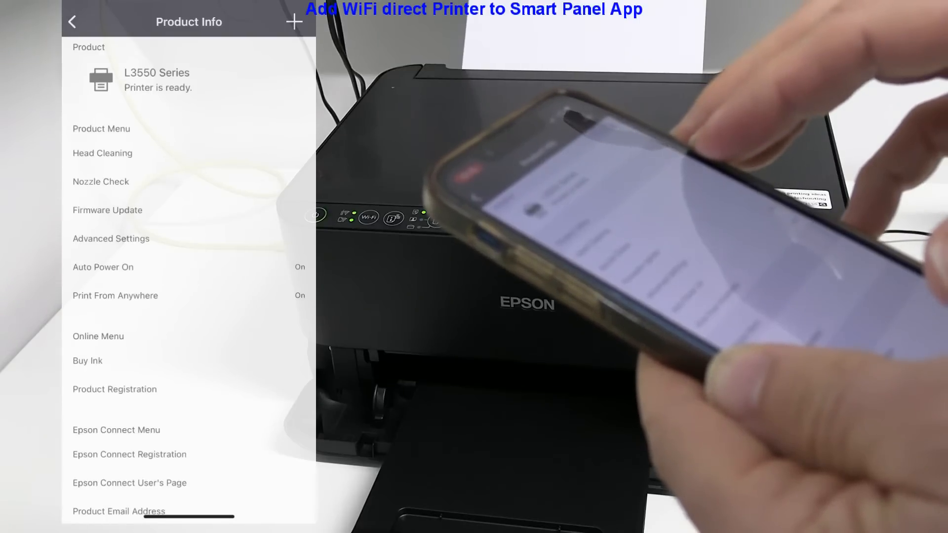
click(72, 21)
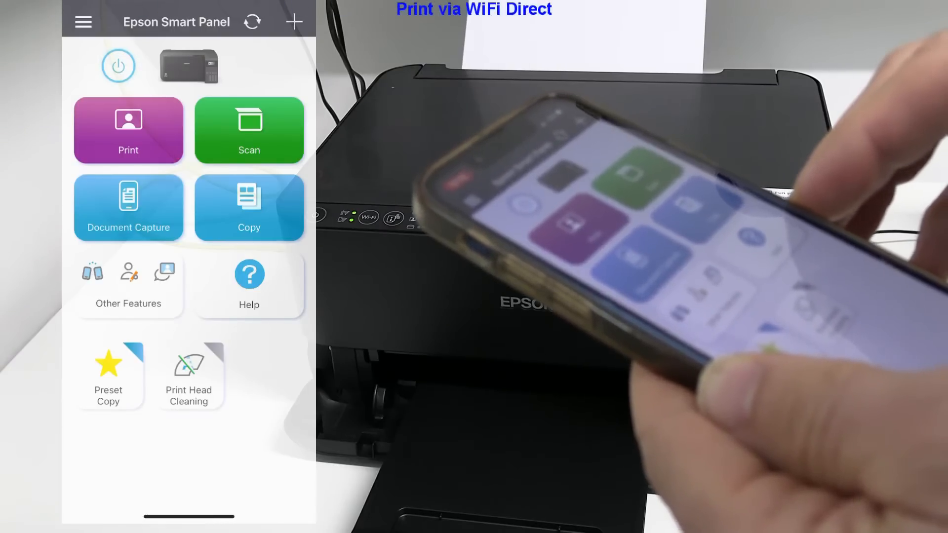
Print the one-page Investor Relations PDF through Print Documents
click(129, 130)
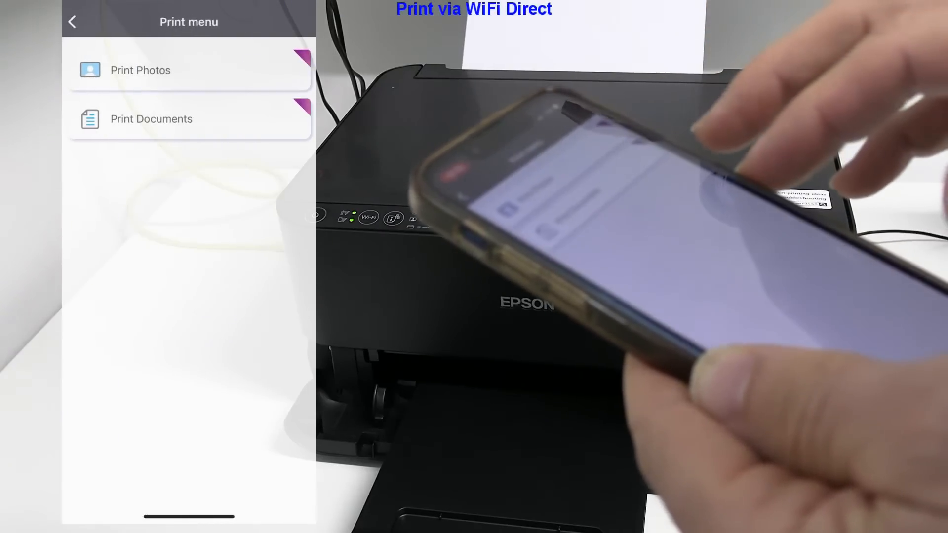
click(151, 119)
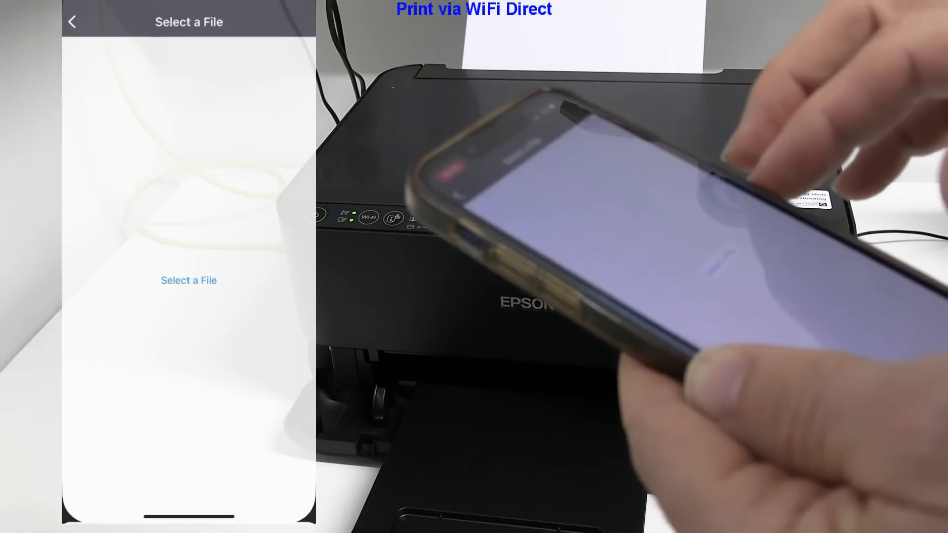
click(188, 280)
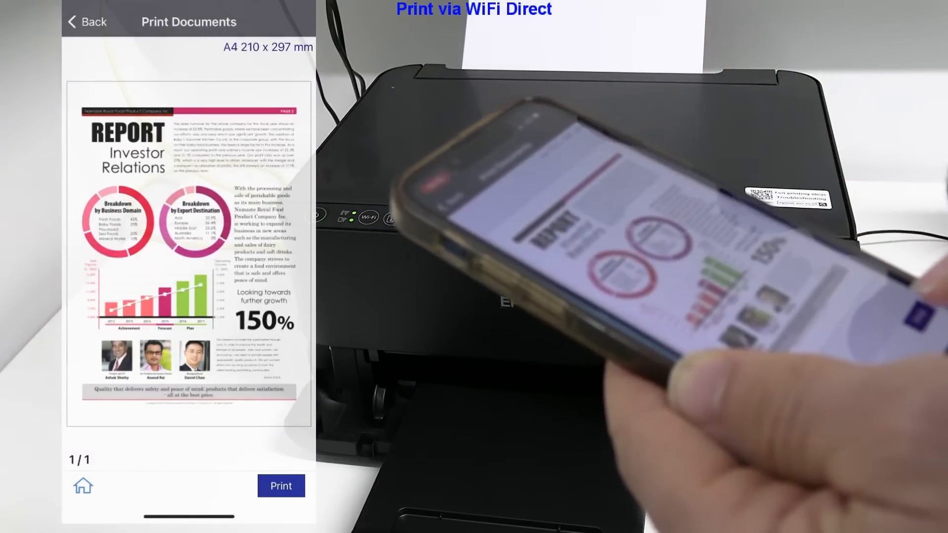
click(281, 486)
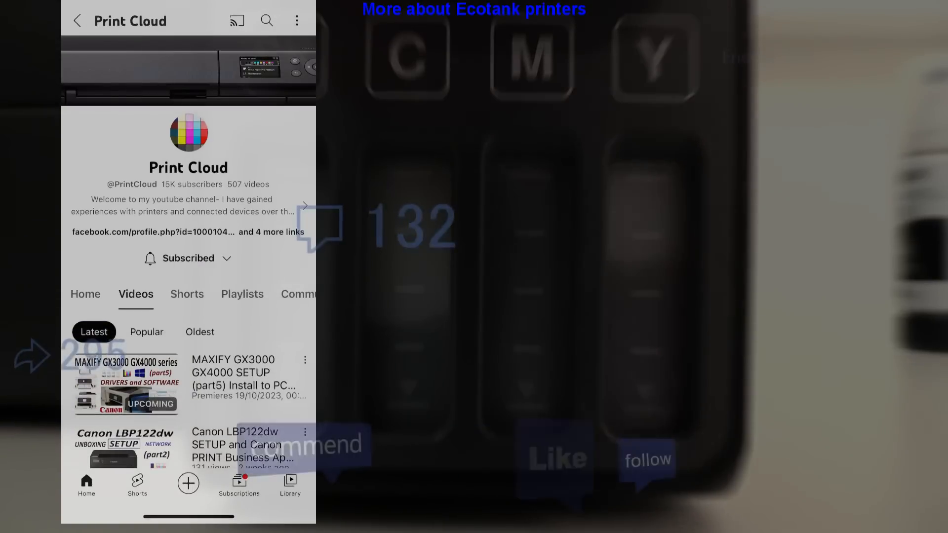
Switch the Print Cloud channel's bell to All notifications
click(187, 258)
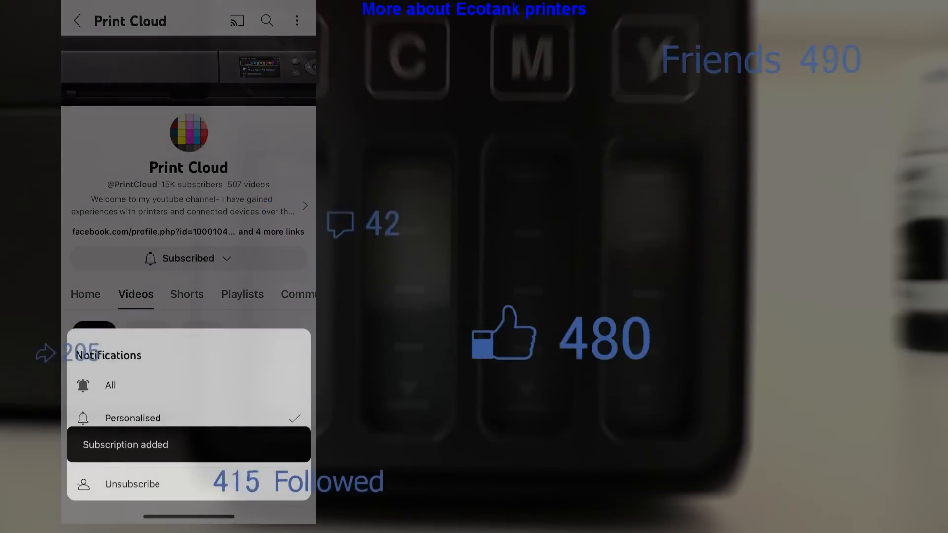
click(109, 385)
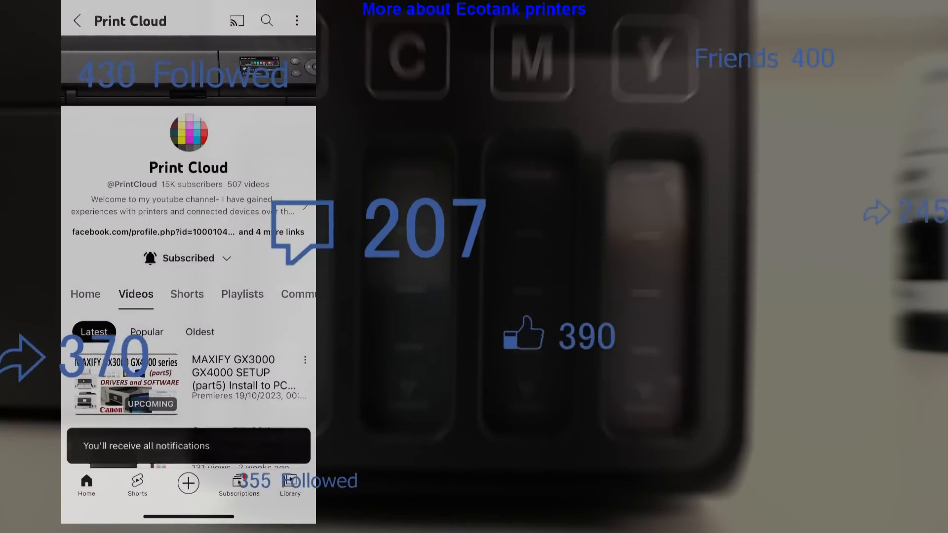